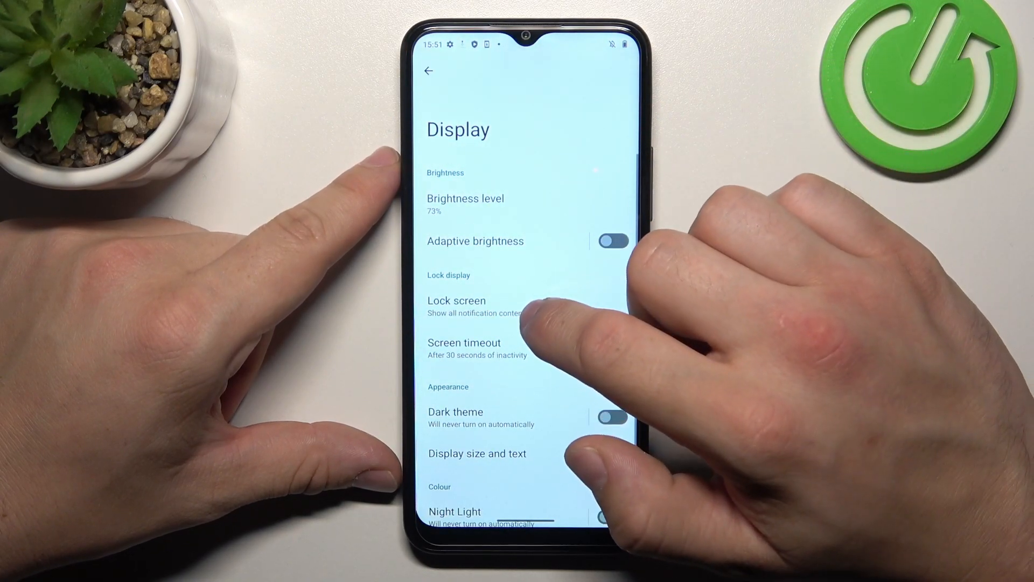
Browse the Lock screen options and turn off Wake screen for notifications.
click(474, 306)
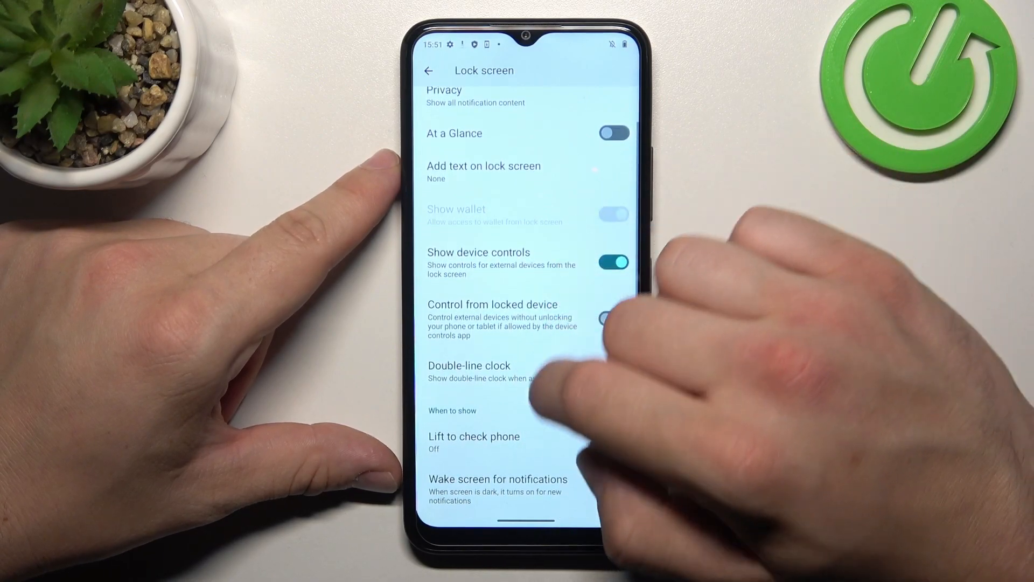
scroll(up, 3)
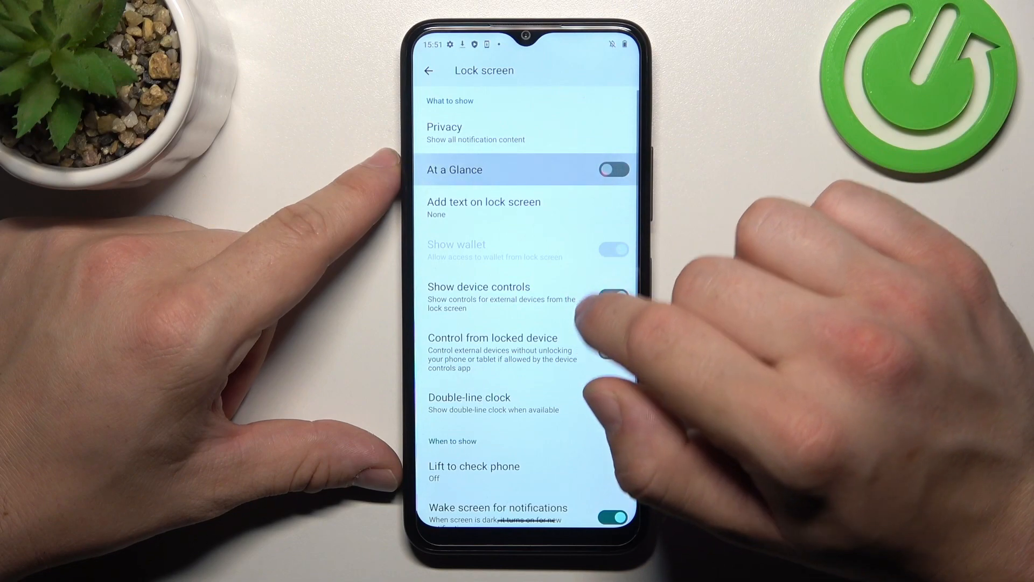
click(612, 170)
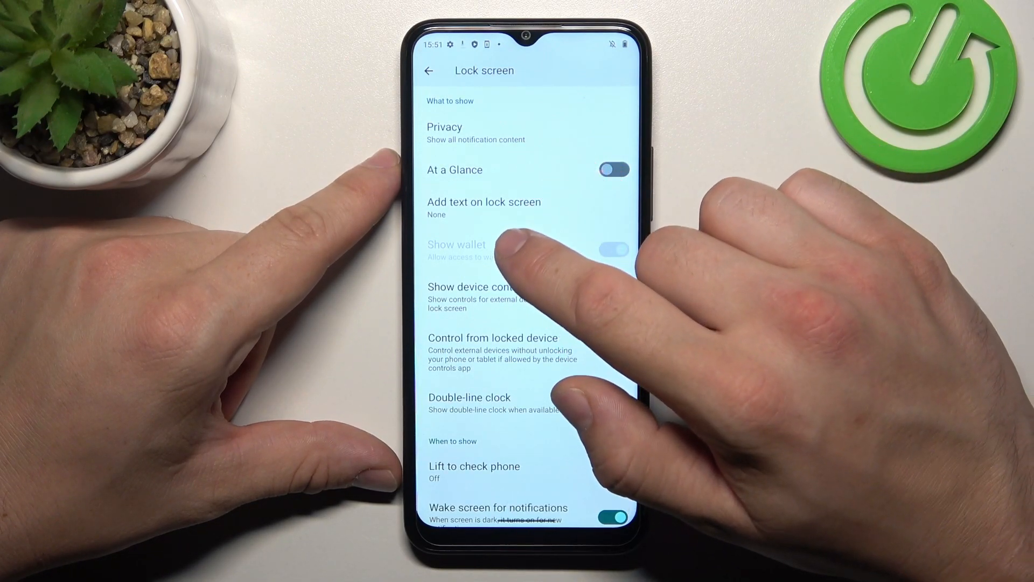
click(613, 296)
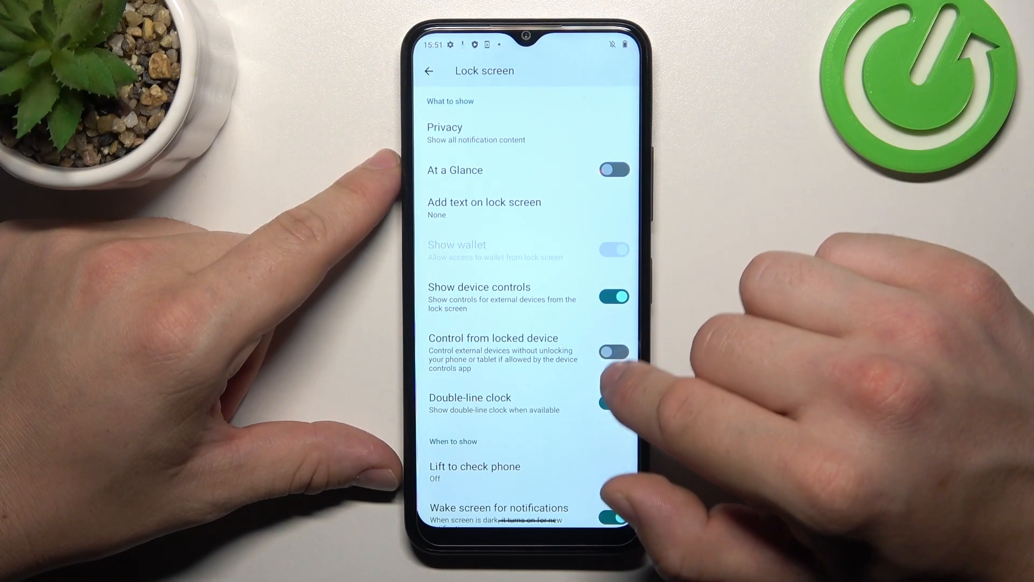
scroll(up, 3)
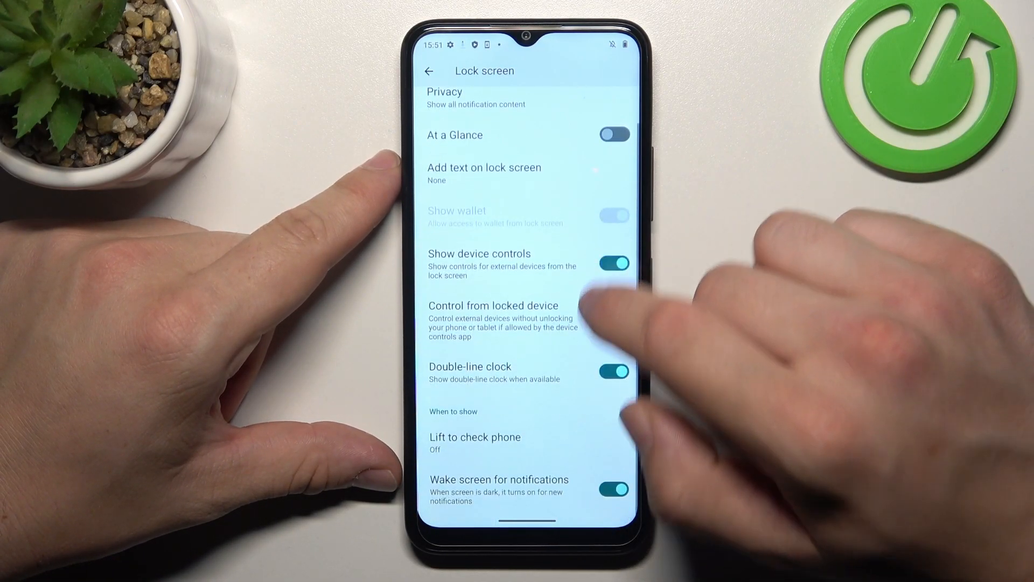
click(614, 490)
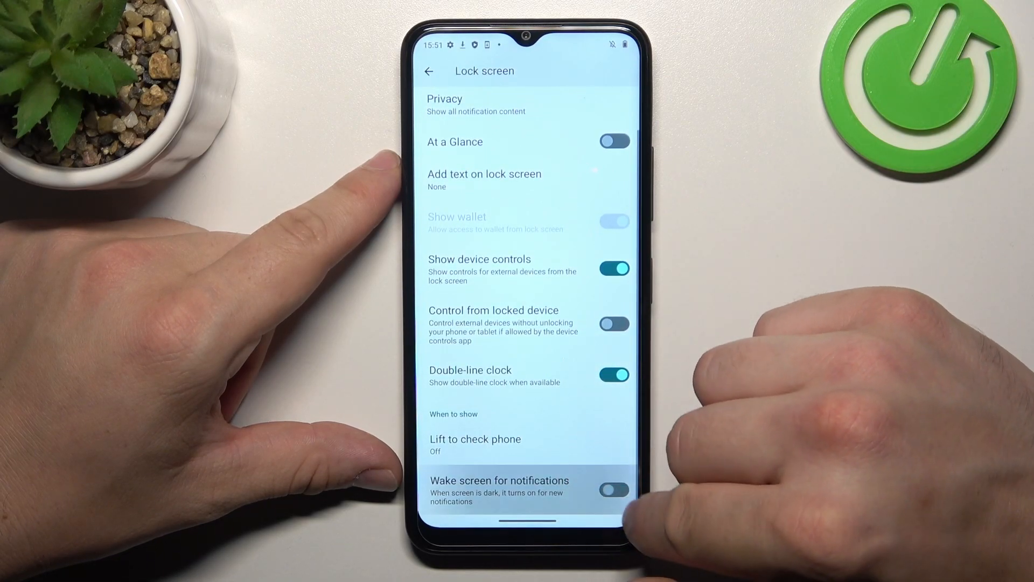
click(430, 72)
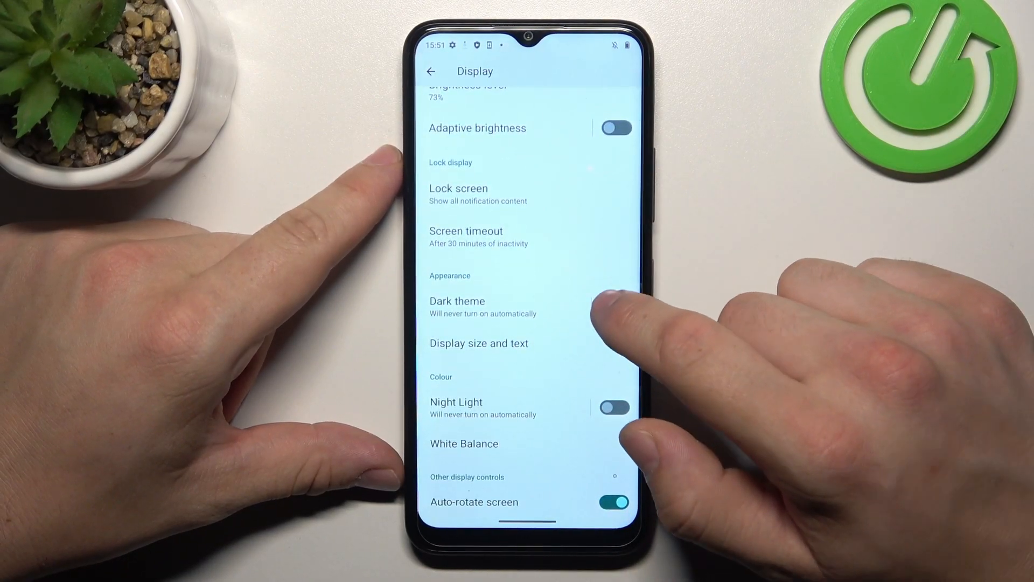
Set the screen timeout to 30 minutes, leaving Dark theme off.
click(615, 306)
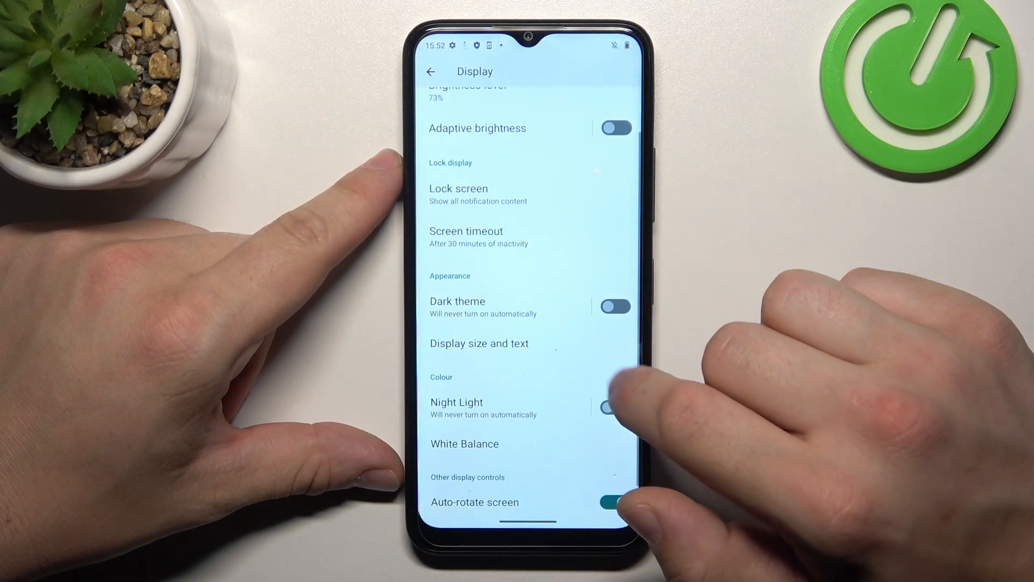
click(478, 344)
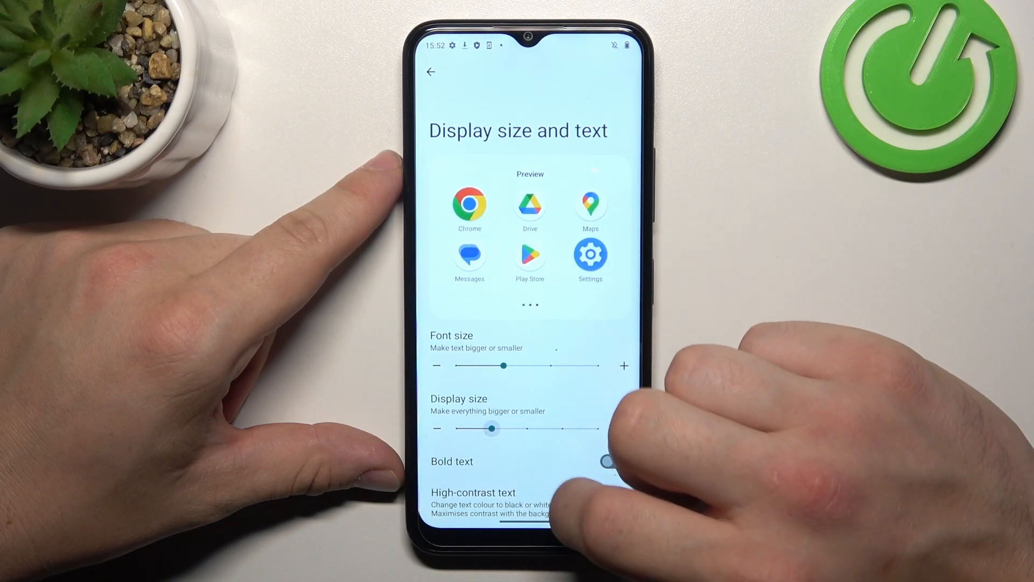
Toggle Bold text on and back off, then return to the Display list.
click(614, 460)
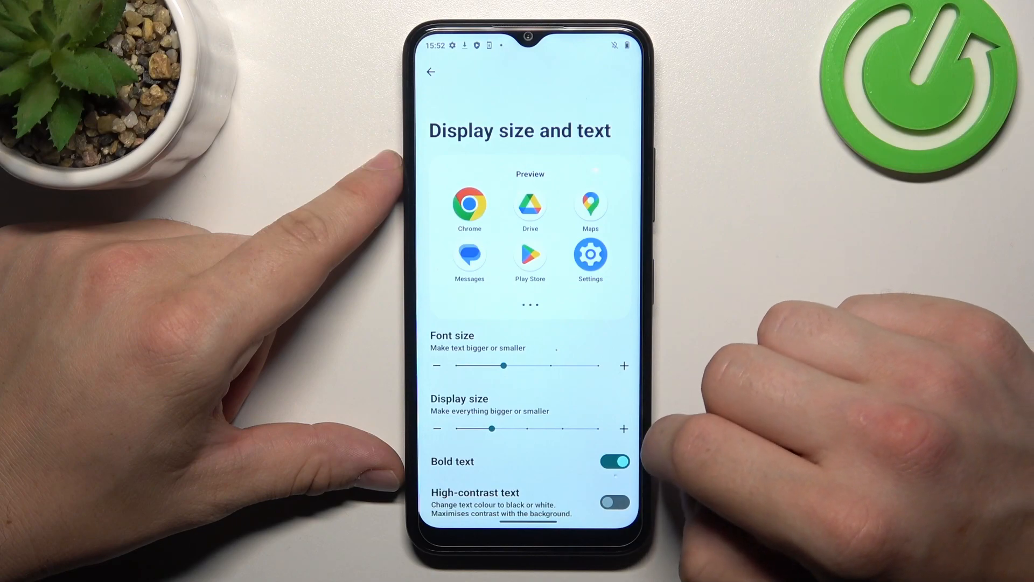
click(615, 461)
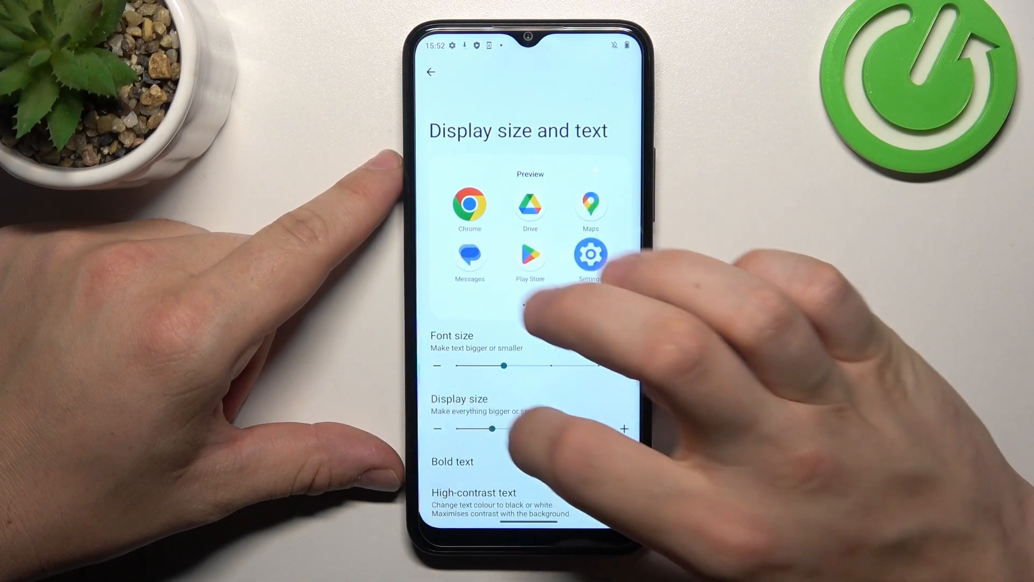
click(432, 72)
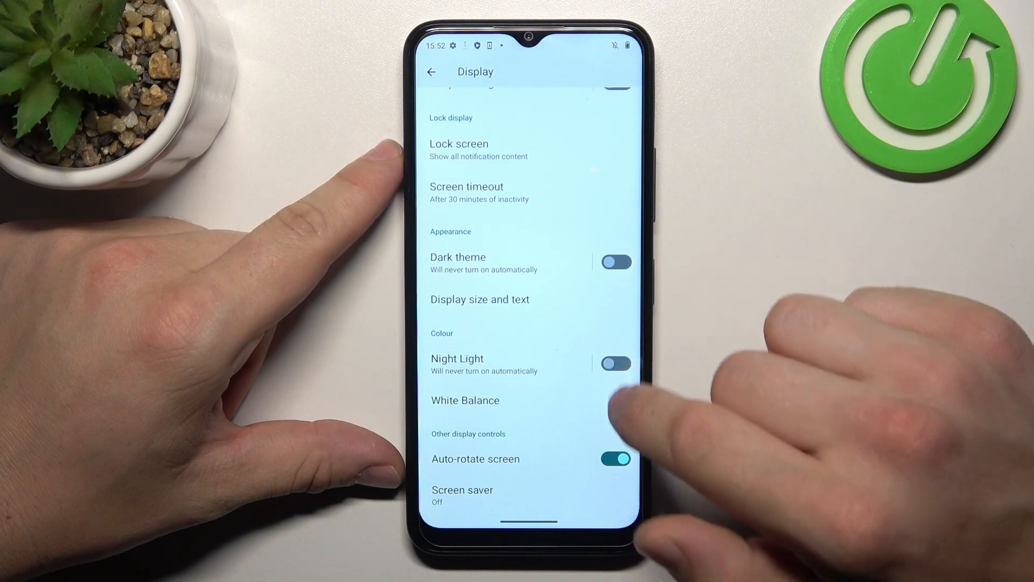
Turn Night Light off and look at the White Balance page.
click(457, 358)
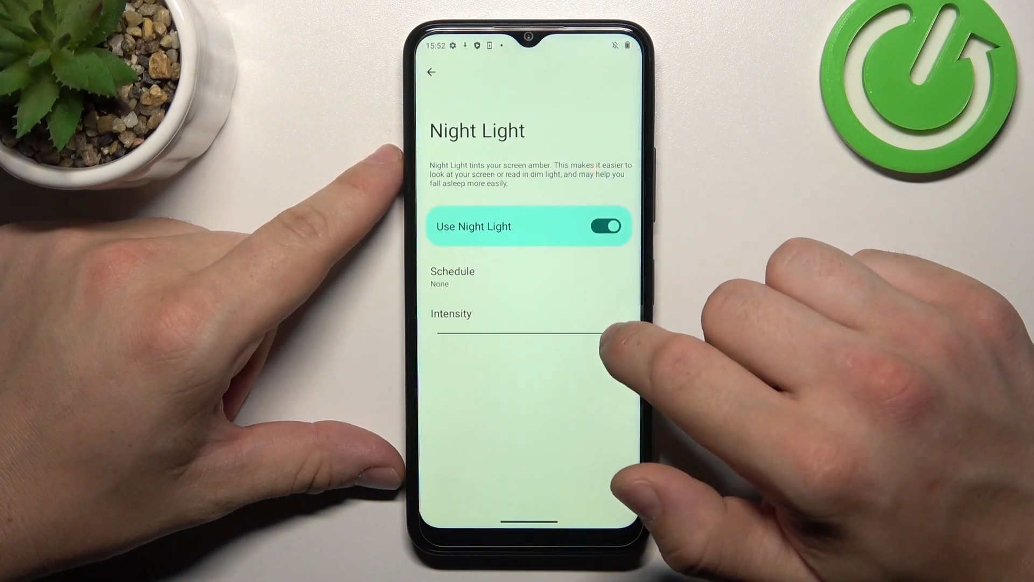
click(604, 226)
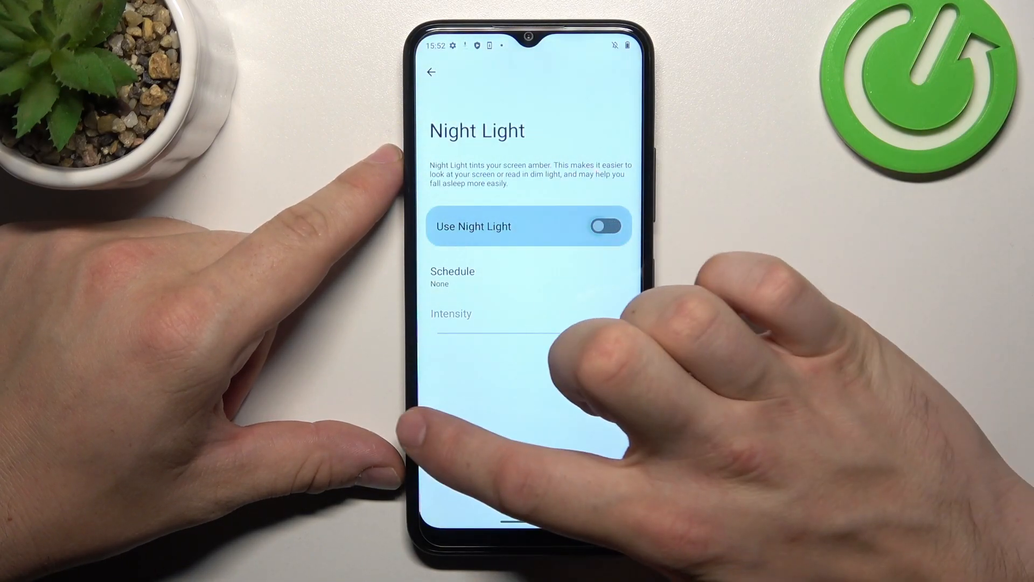
click(432, 71)
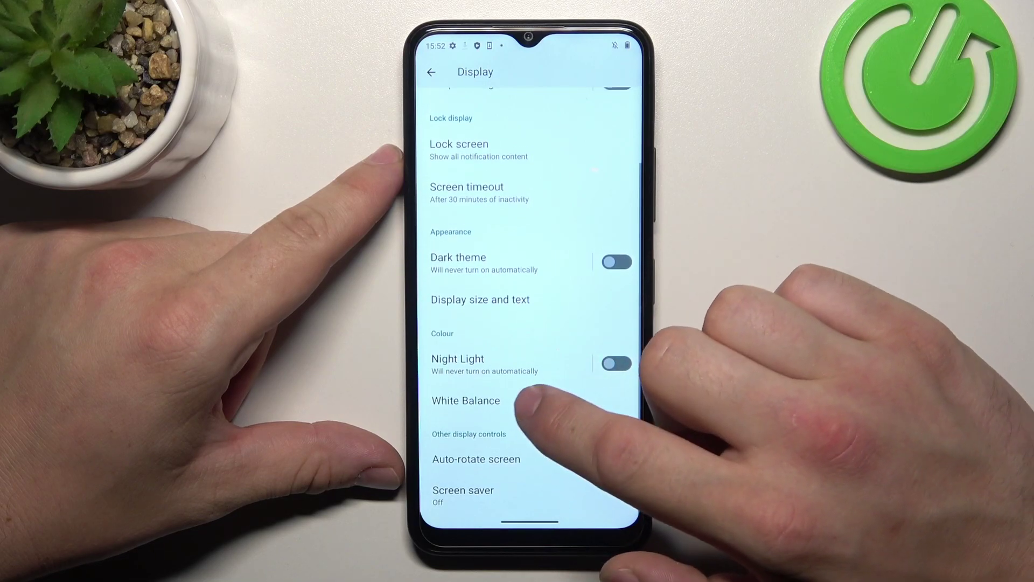
click(465, 400)
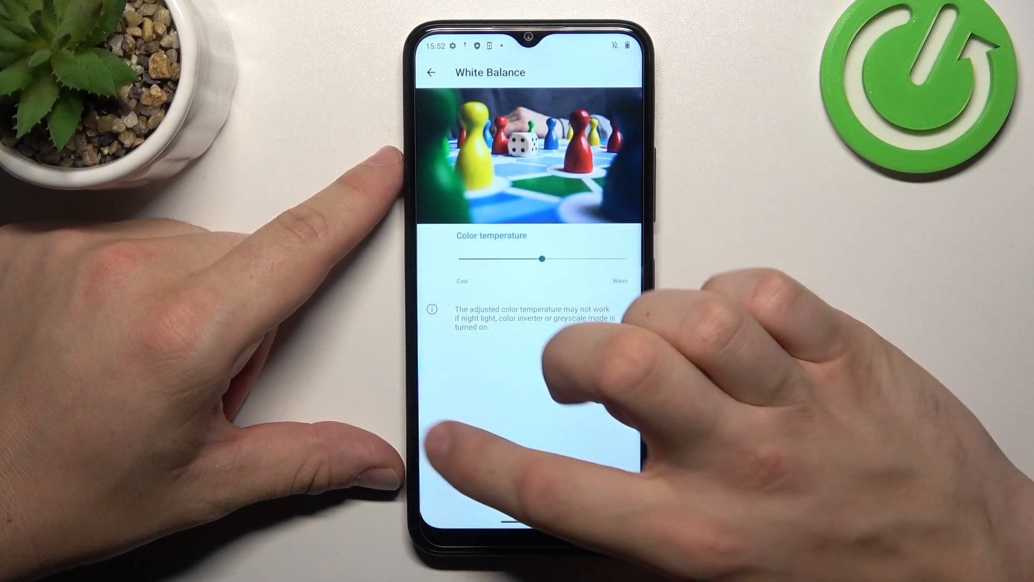
click(431, 73)
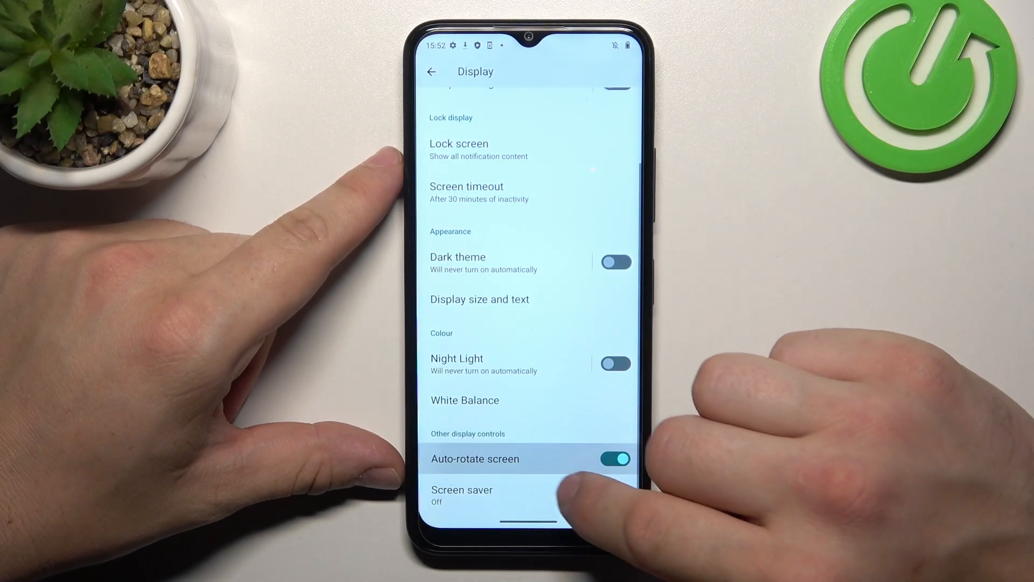
Enable the screen saver with the Clock style and return to Display.
click(462, 495)
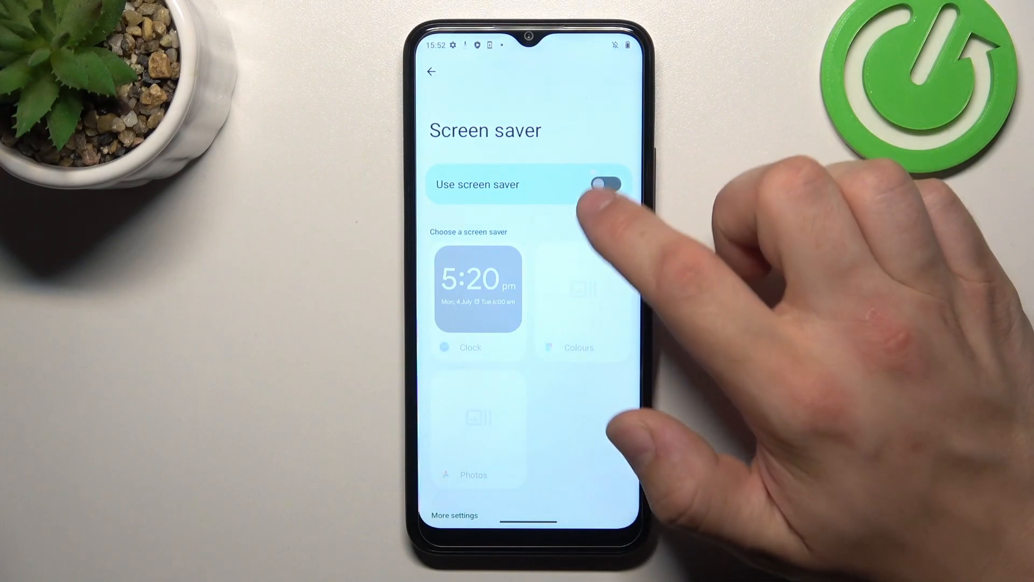
click(606, 184)
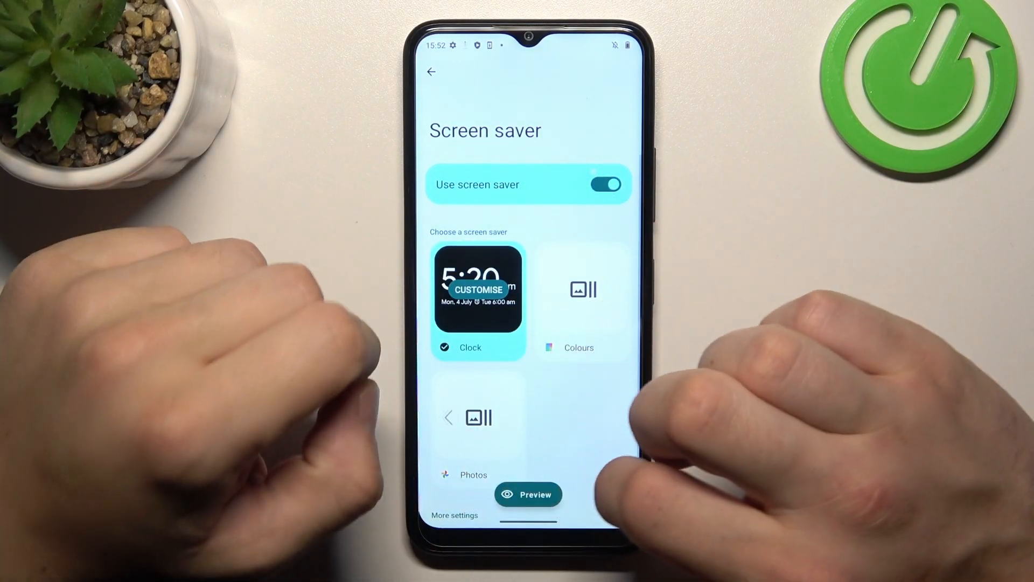
click(432, 72)
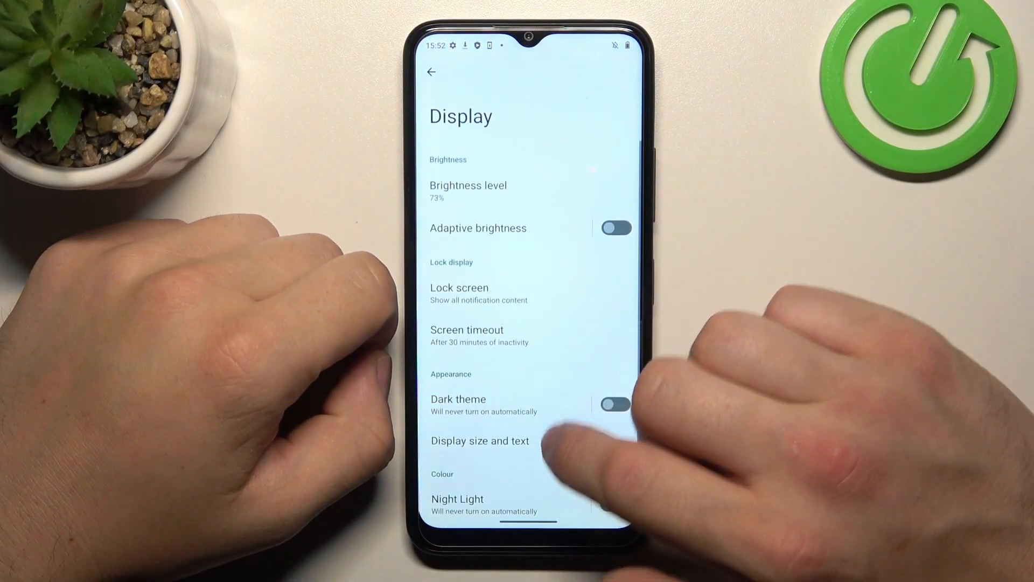
scroll(up, 3)
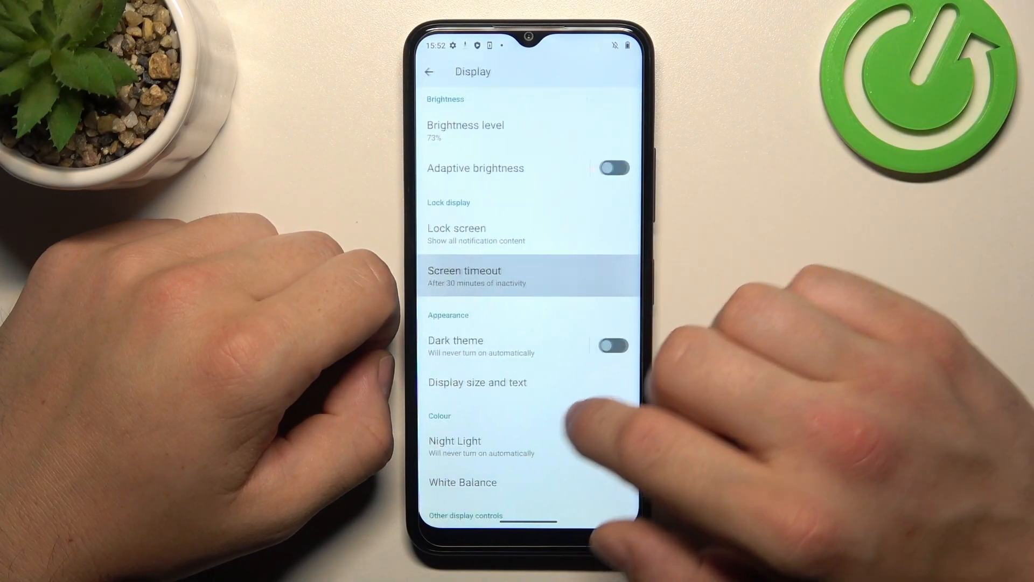